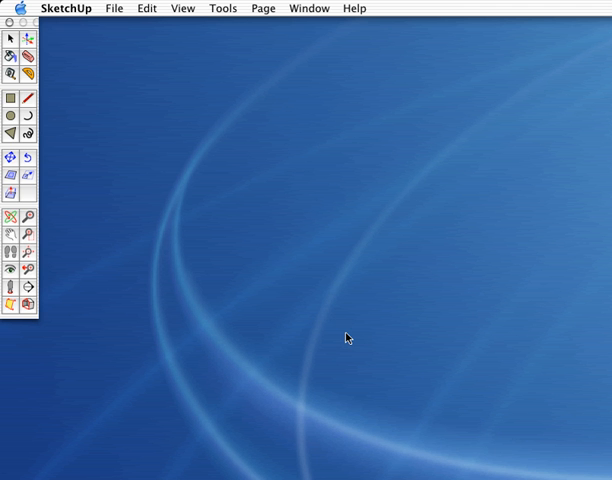
mouse_move(267, 257)
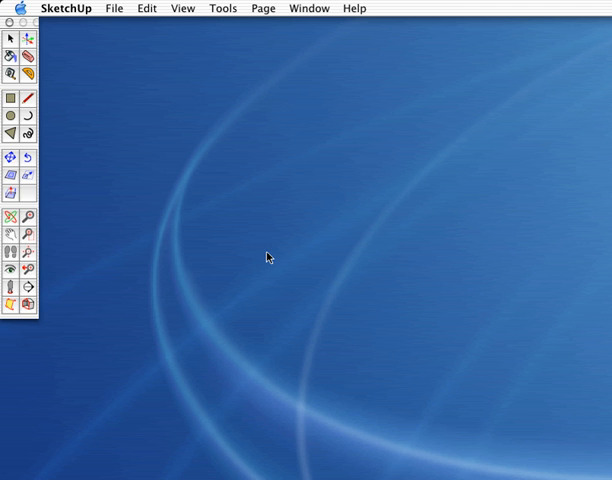
Open the 'bpl4overhang roof' birdhouse model from the File menu.
click(113, 8)
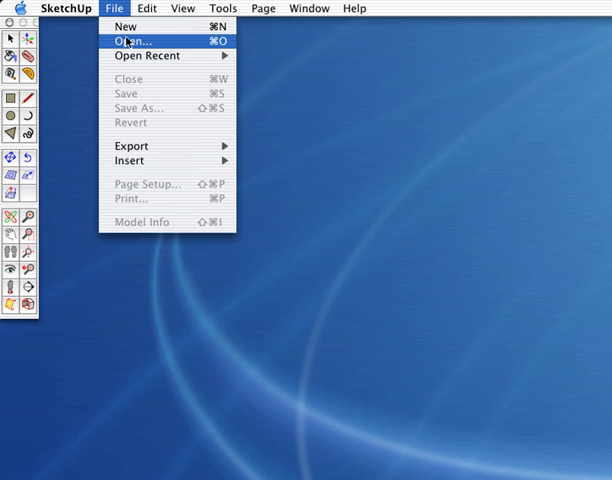
click(131, 41)
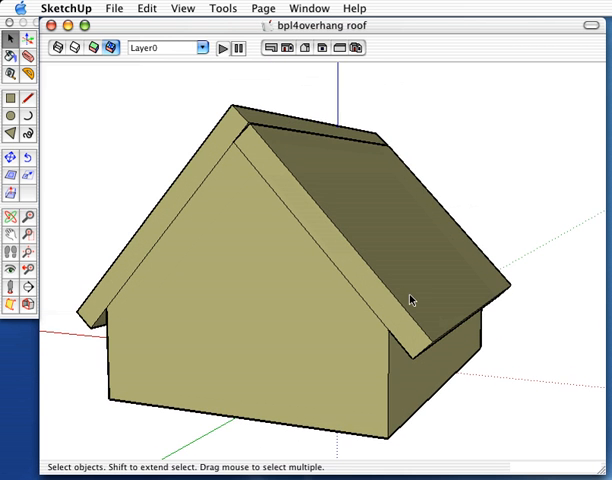
mouse_move(280, 168)
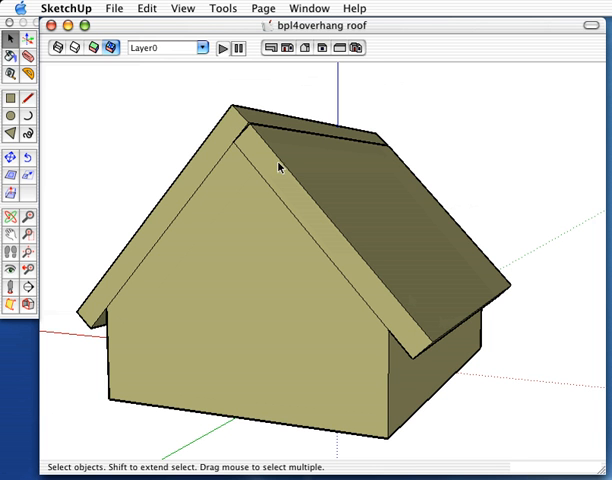
mouse_move(40, 205)
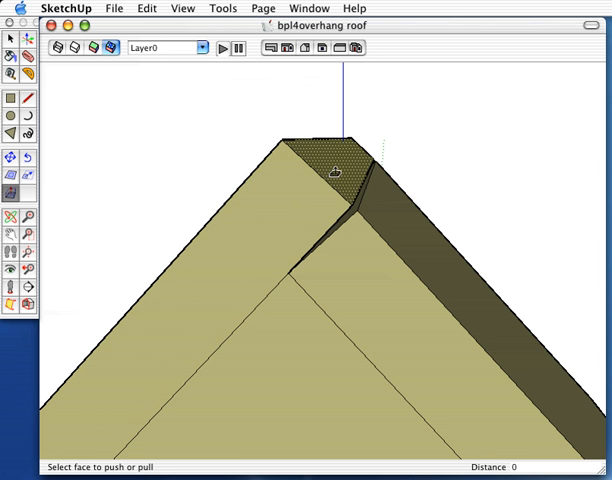
Push/Pull the roof board end face outward past the peak.
drag(335, 175, 330, 195)
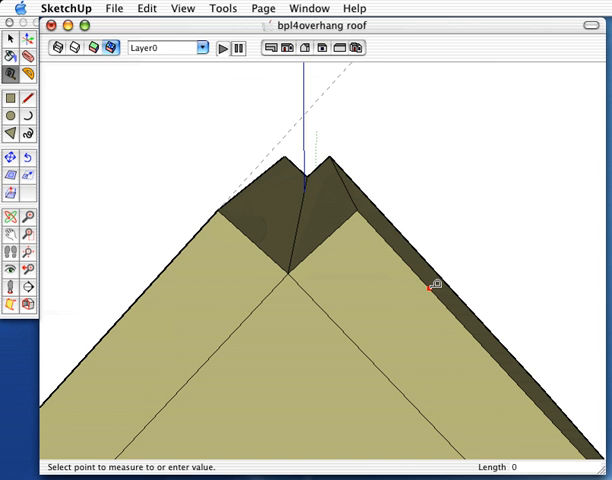
mouse_move(370, 210)
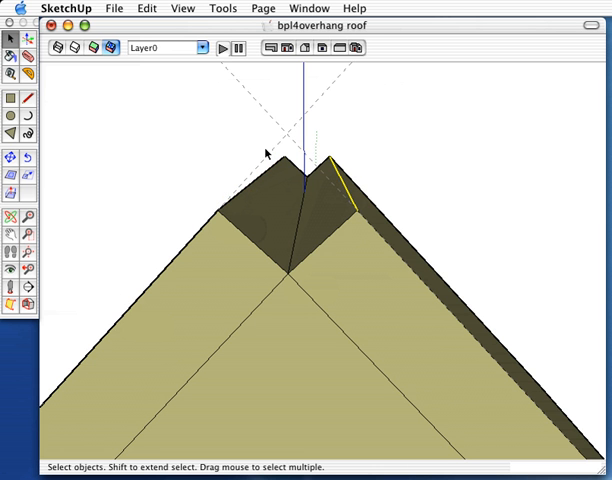
mouse_move(288, 140)
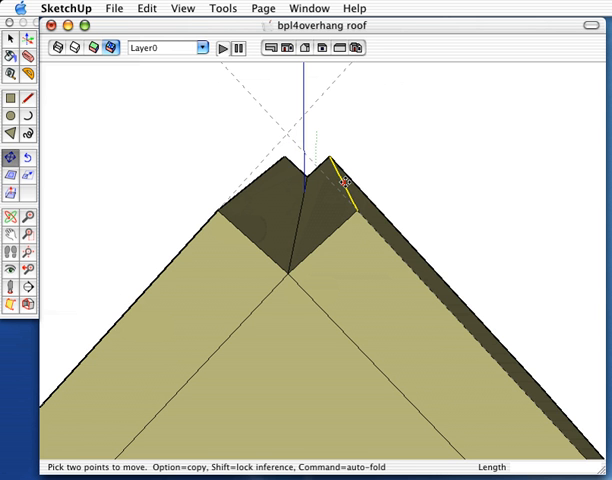
mouse_move(356, 211)
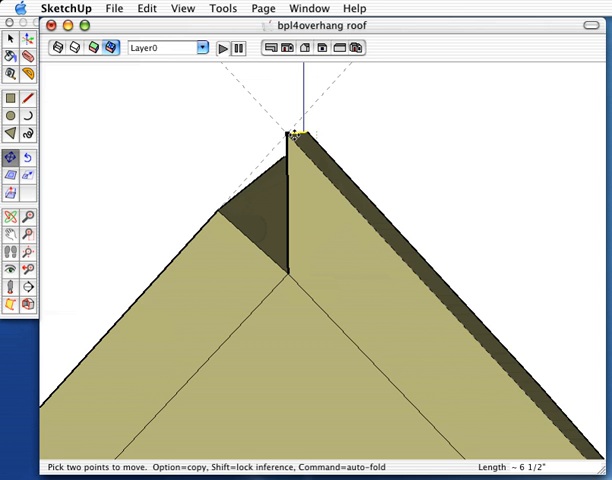
mouse_move(268, 128)
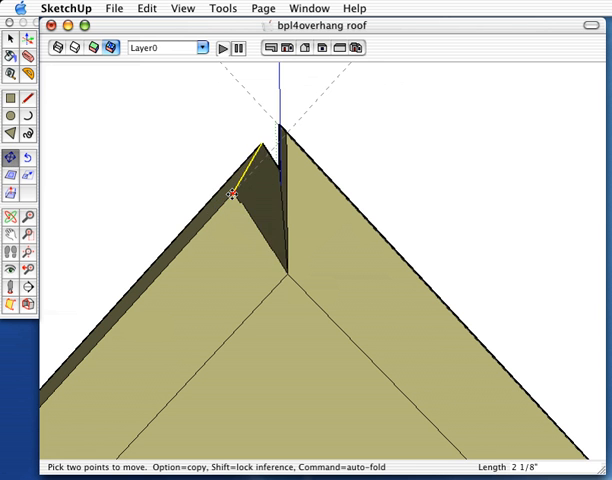
Move the left board's end edge up to the peak, then orbit out to view the roof.
drag(232, 195, 283, 135)
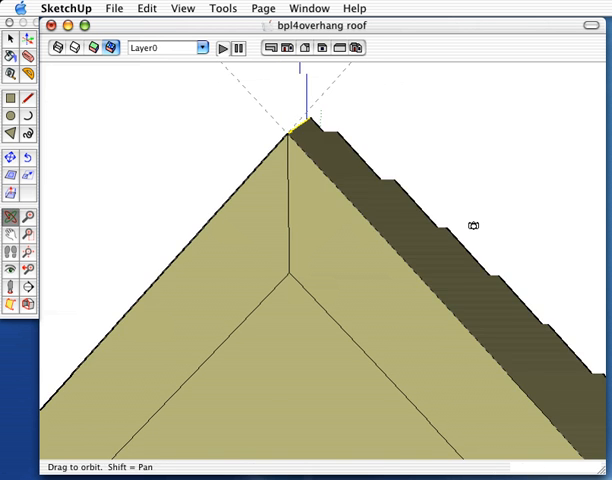
drag(470, 225, 450, 295)
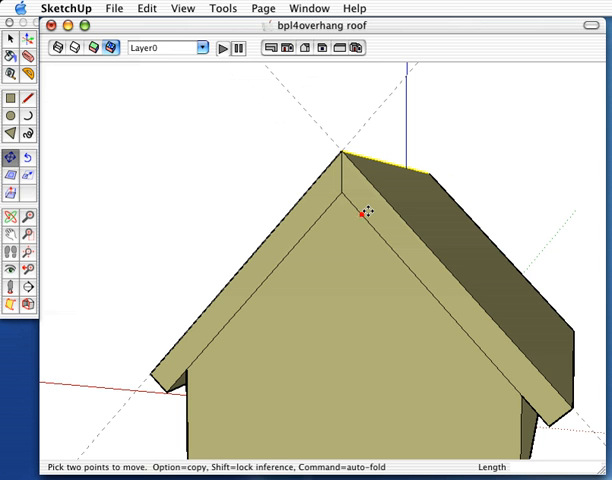
mouse_move(441, 226)
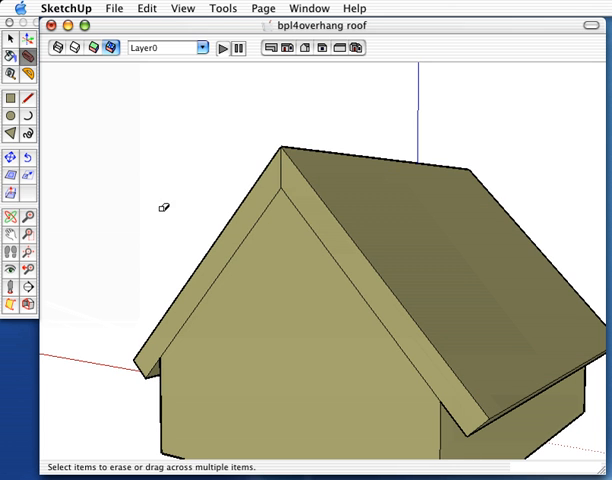
Erase the leftover dashed guide edges on the mitered roof.
click(9, 194)
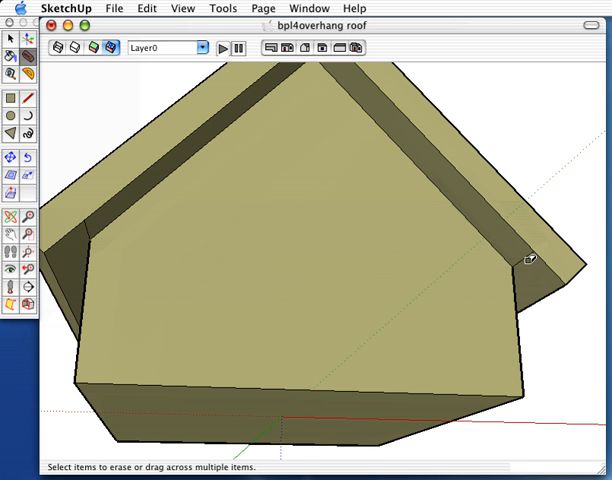
mouse_move(194, 222)
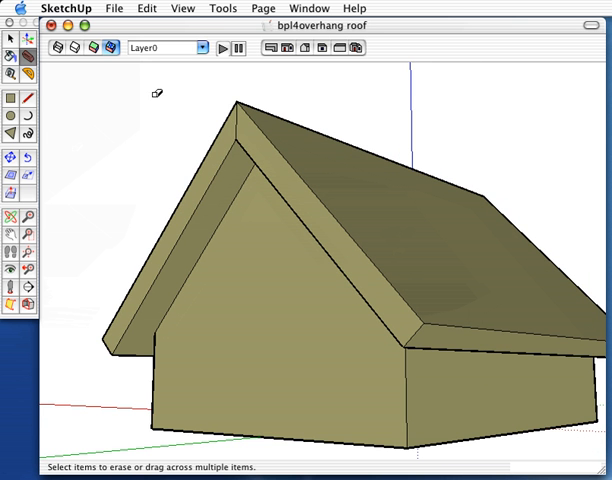
Bring up the File menu to save the finished birdhouse model.
click(113, 8)
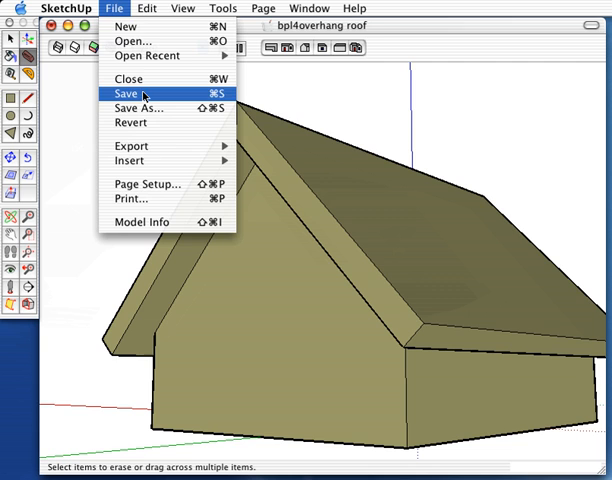